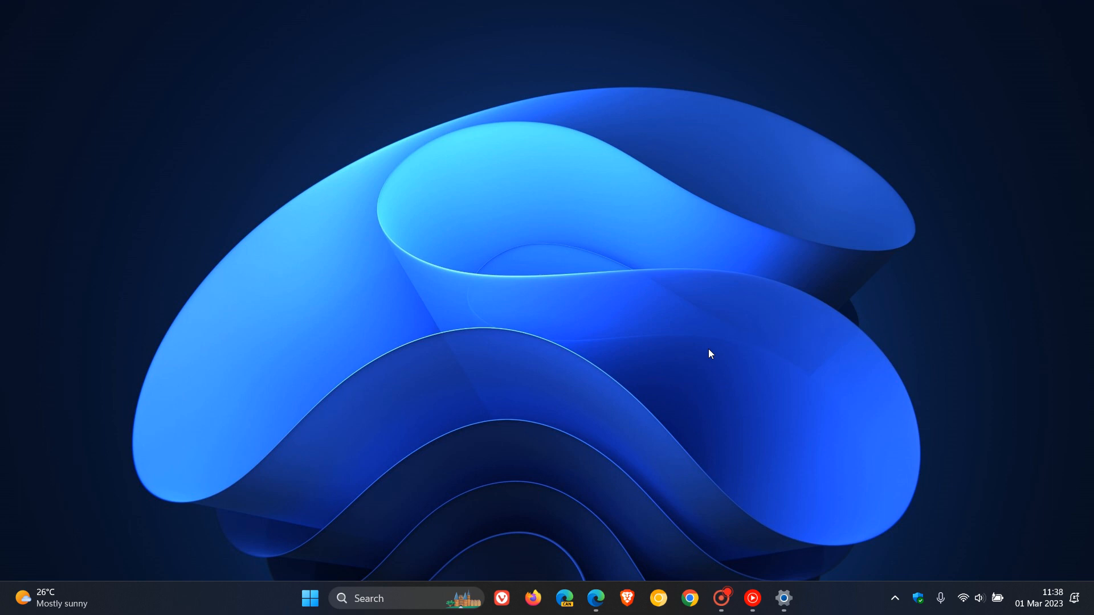
{"action": "mouse_move", "coordinate": [714, 252]}
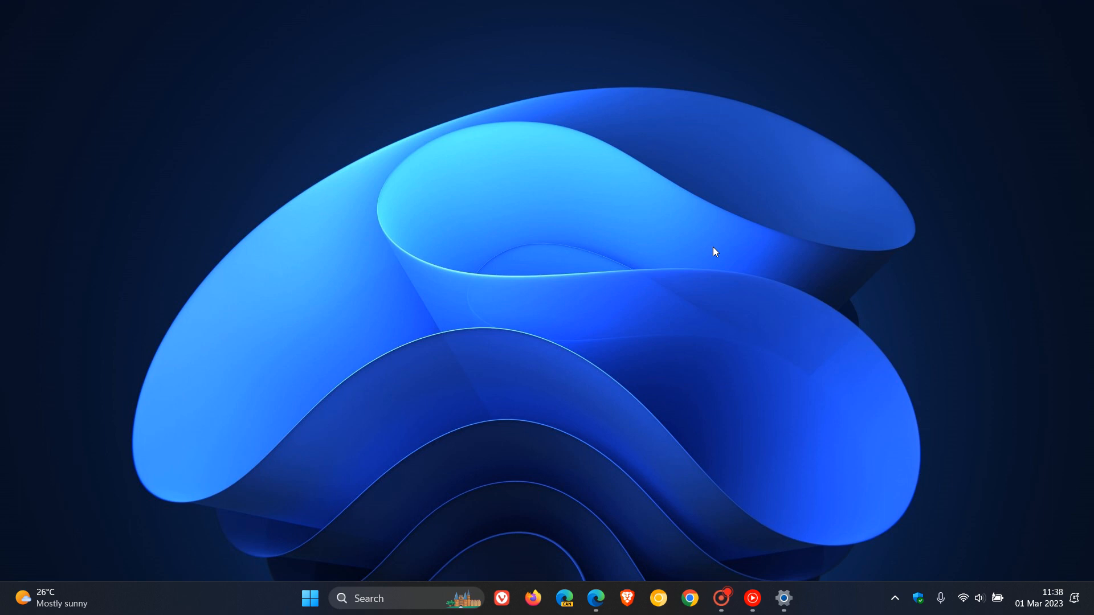
{"action": "mouse_move", "coordinate": [660, 372]}
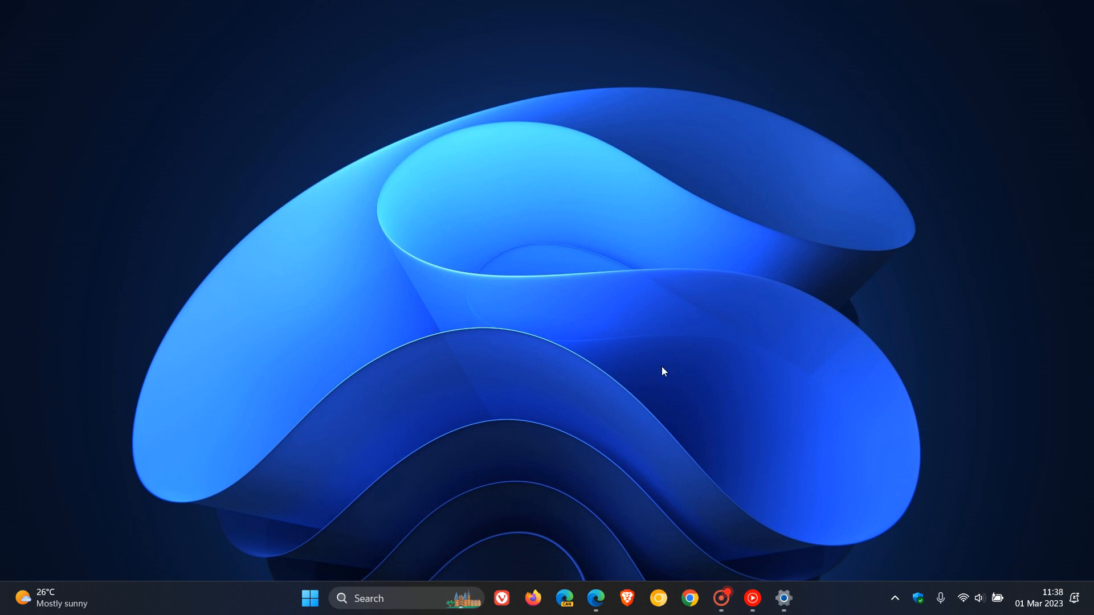
{"action": "mouse_move", "coordinate": [641, 325]}
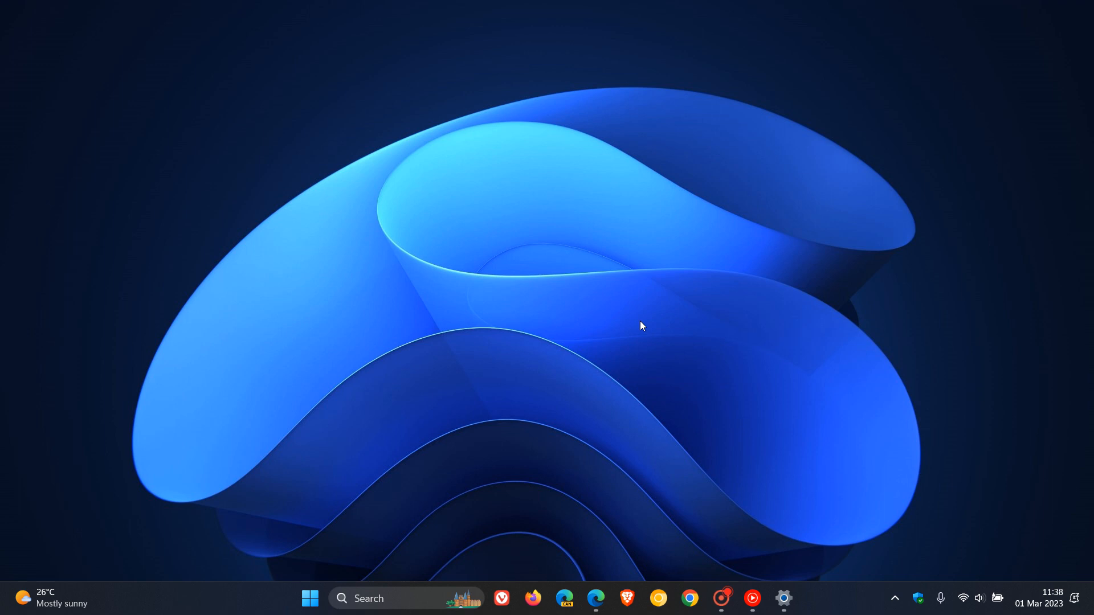
{"action": "mouse_move", "coordinate": [626, 324]}
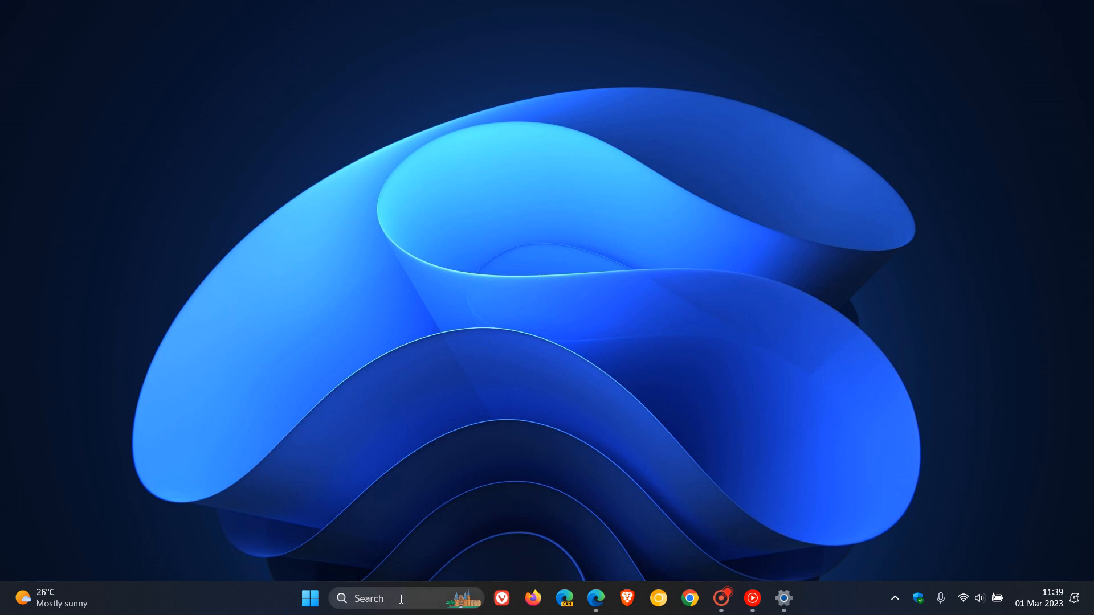
- Open Bing from the search panel, set taskbar Search to 'Search icon only', then minimize Settings
{"action": "left_click", "coordinate": [376, 614]}
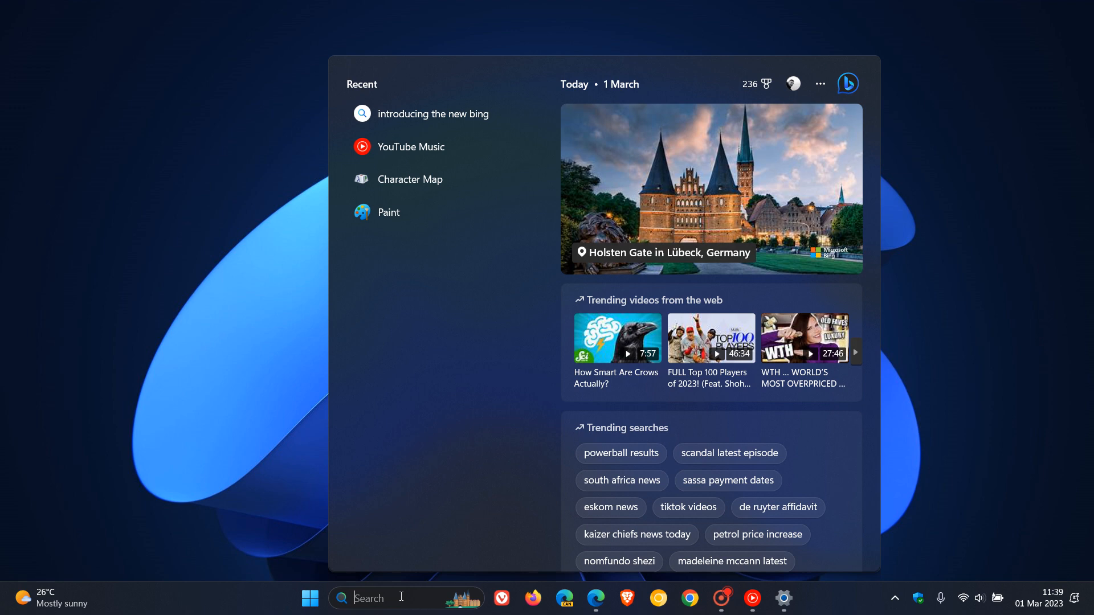
{"action": "mouse_move", "coordinate": [450, 529]}
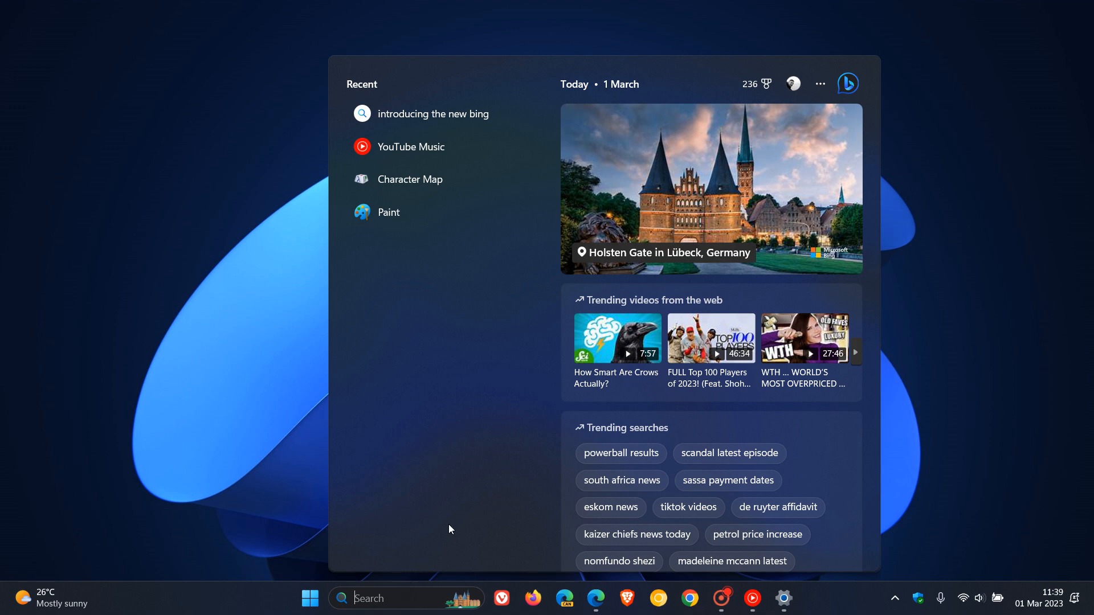
{"action": "mouse_move", "coordinate": [850, 86]}
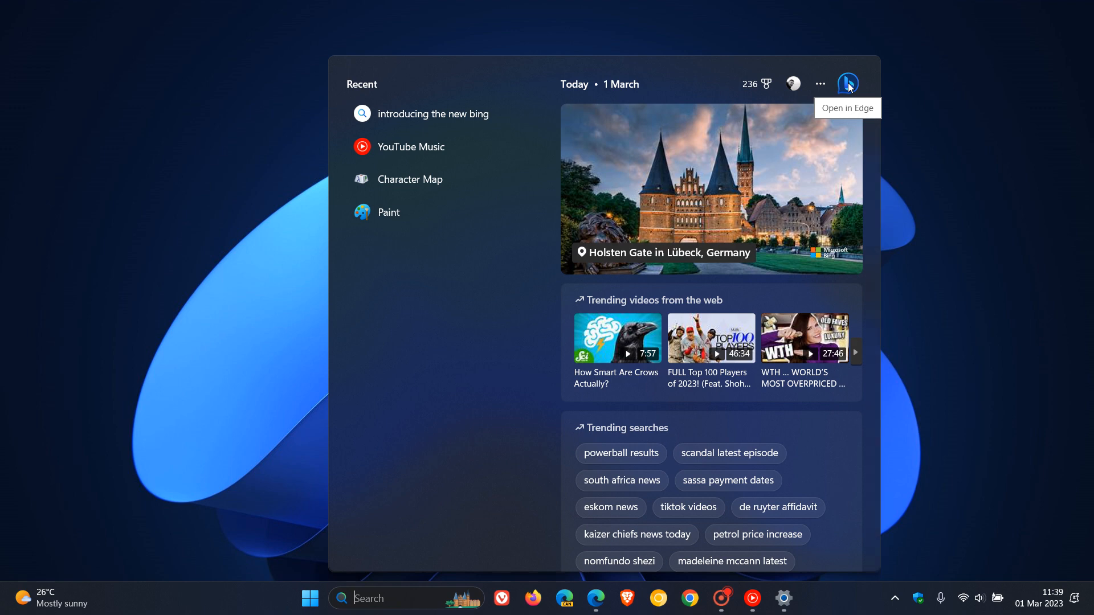
{"action": "left_click", "coordinate": [847, 83]}
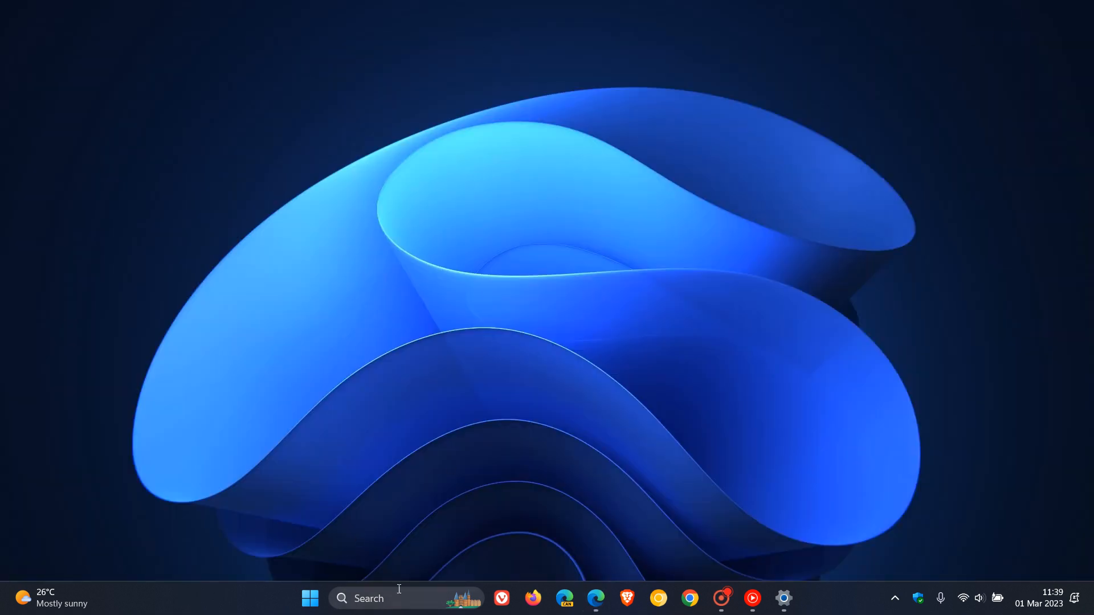
{"action": "left_click", "coordinate": [380, 598]}
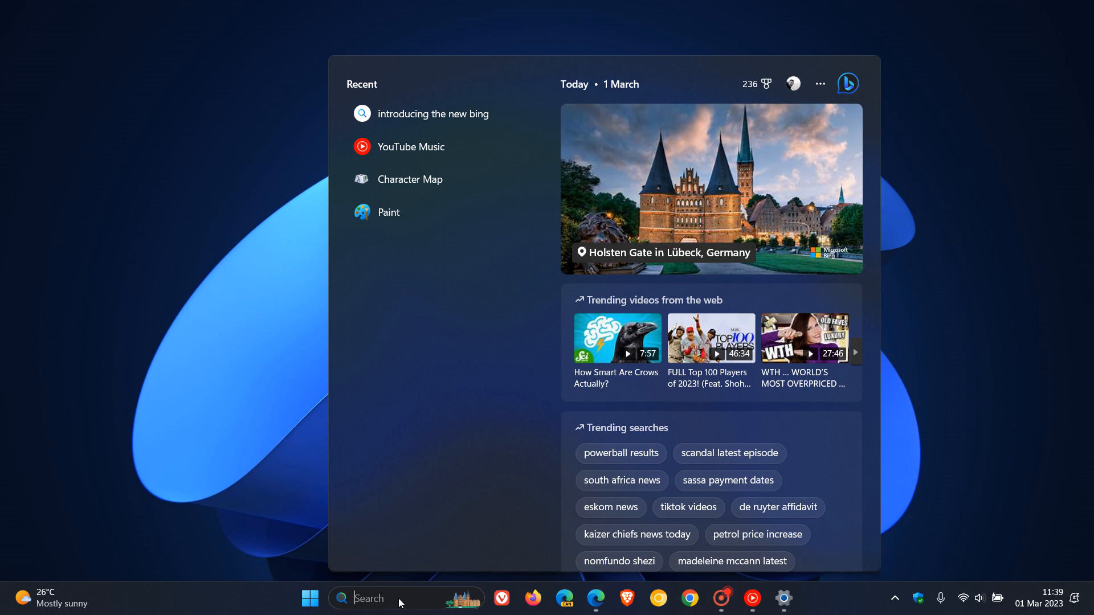
{"action": "left_click", "coordinate": [783, 598]}
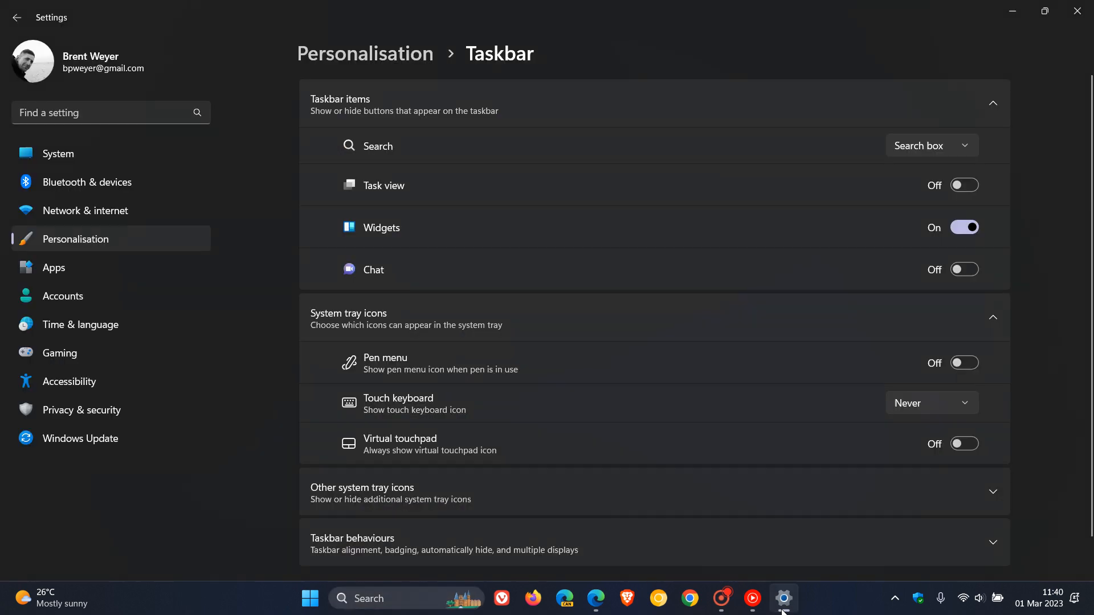
{"action": "left_click", "coordinate": [931, 145]}
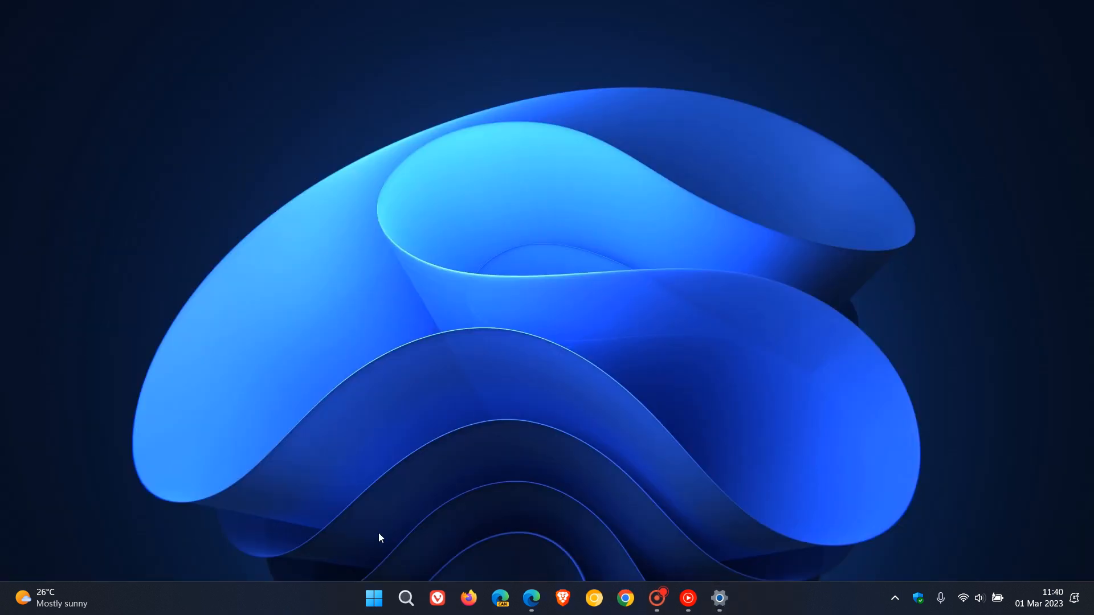
- Open Bing Chat in Edge with a 'bing AI' query from the taskbar search panel's Bing button
{"action": "left_click", "coordinate": [405, 598]}
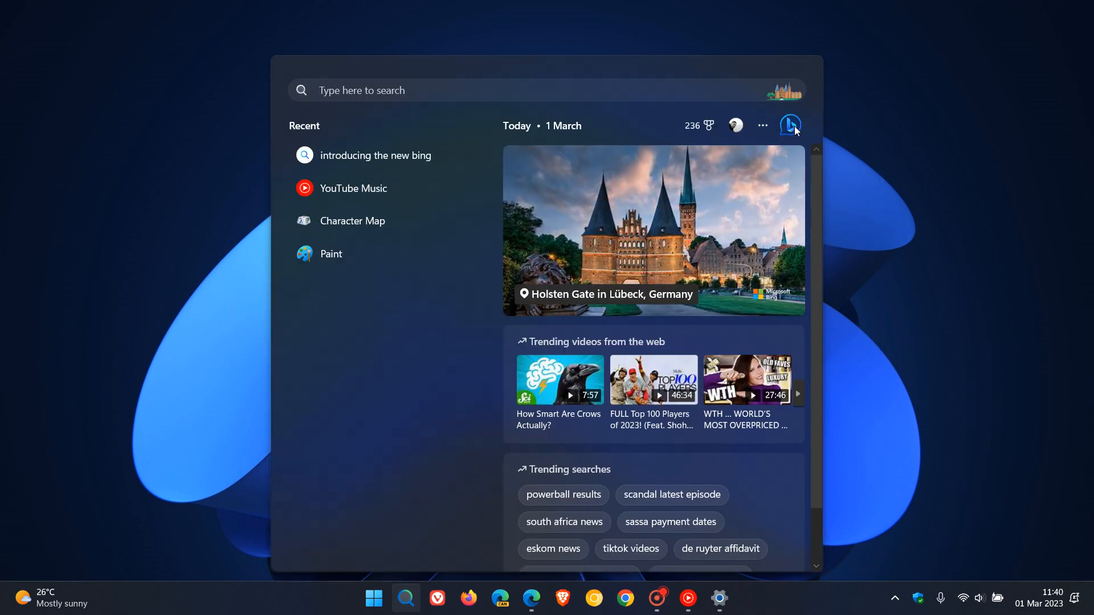
{"action": "left_click", "coordinate": [790, 125]}
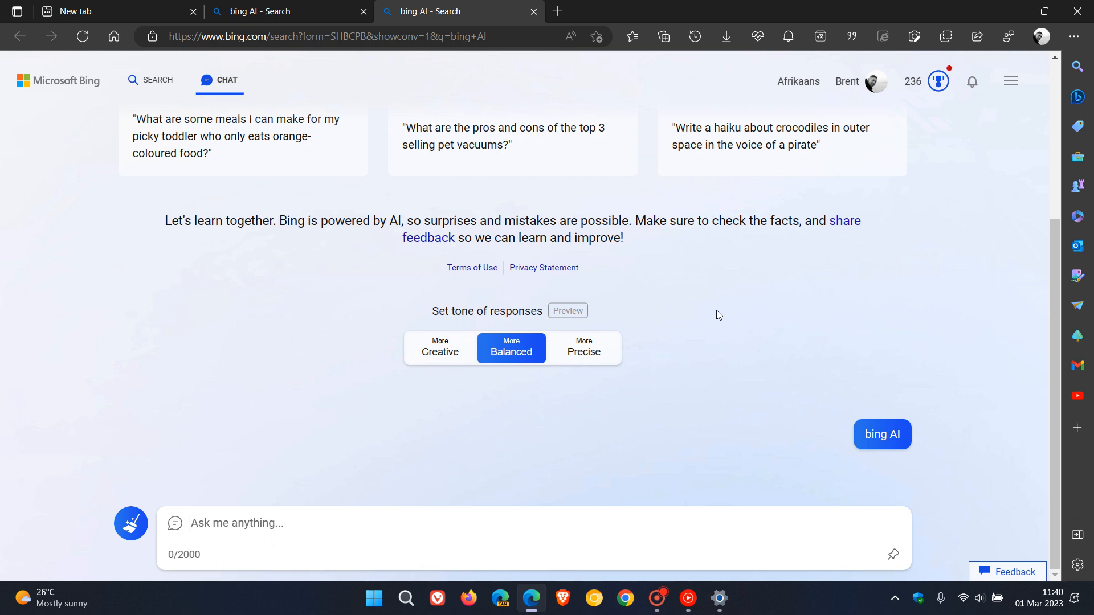
{"action": "mouse_move", "coordinate": [742, 397]}
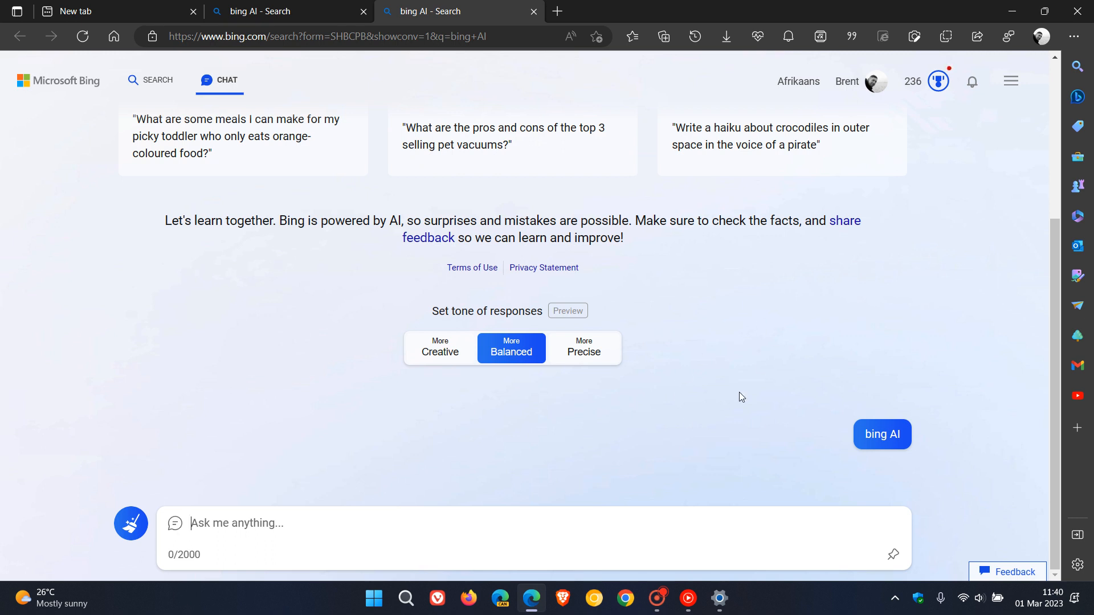
{"action": "mouse_move", "coordinate": [807, 335]}
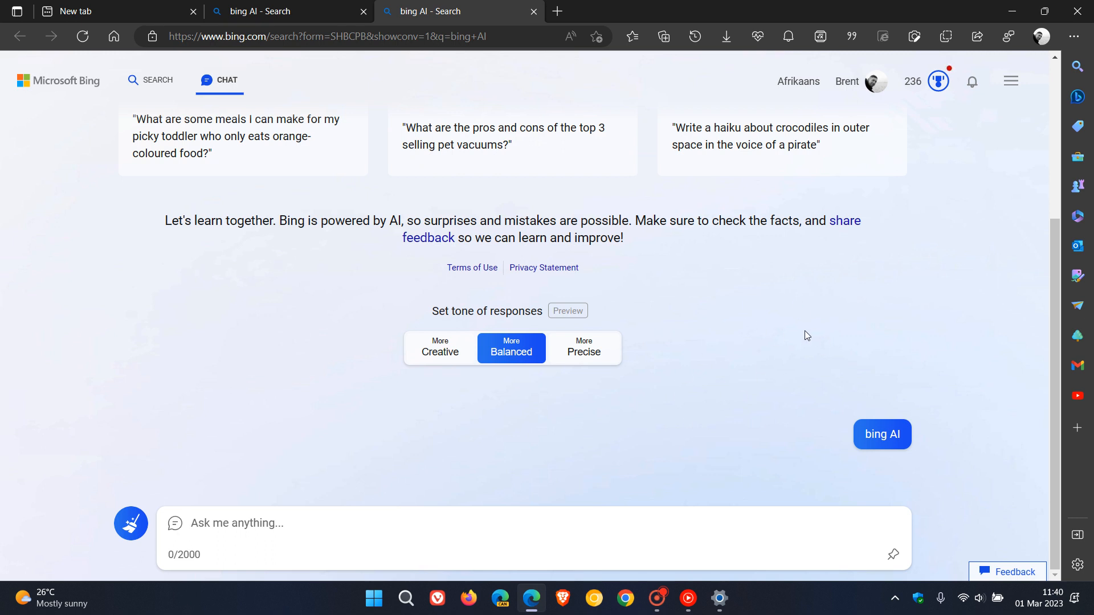
- Switch the taskbar Search option back to 'Search box' and minimize Edge
{"action": "left_click", "coordinate": [719, 598]}
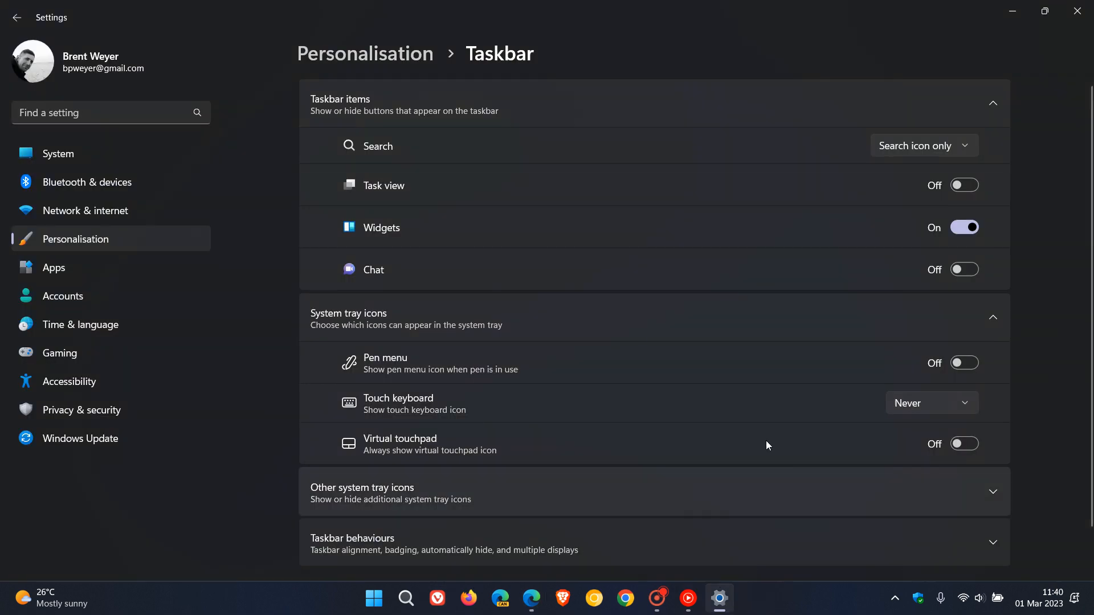
{"action": "left_click", "coordinate": [924, 145]}
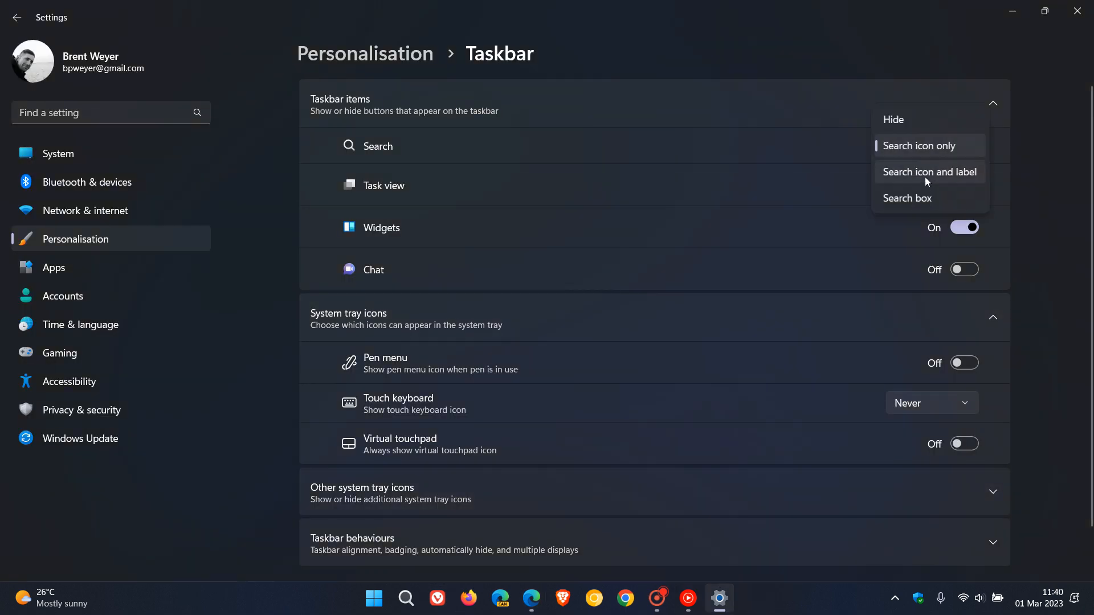
{"action": "left_click", "coordinate": [907, 198]}
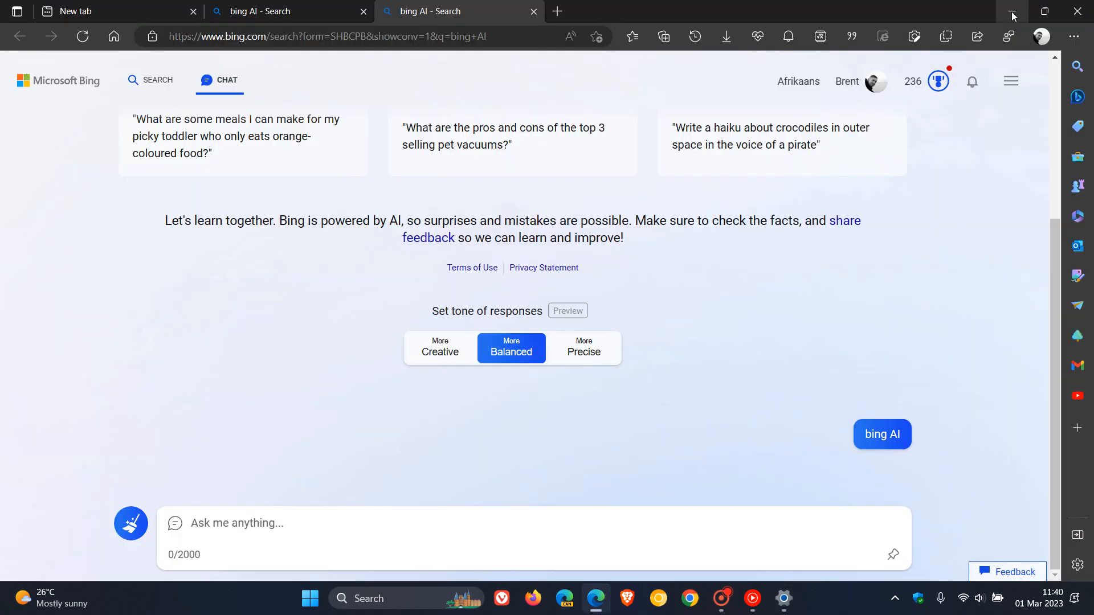
{"action": "left_click", "coordinate": [309, 598]}
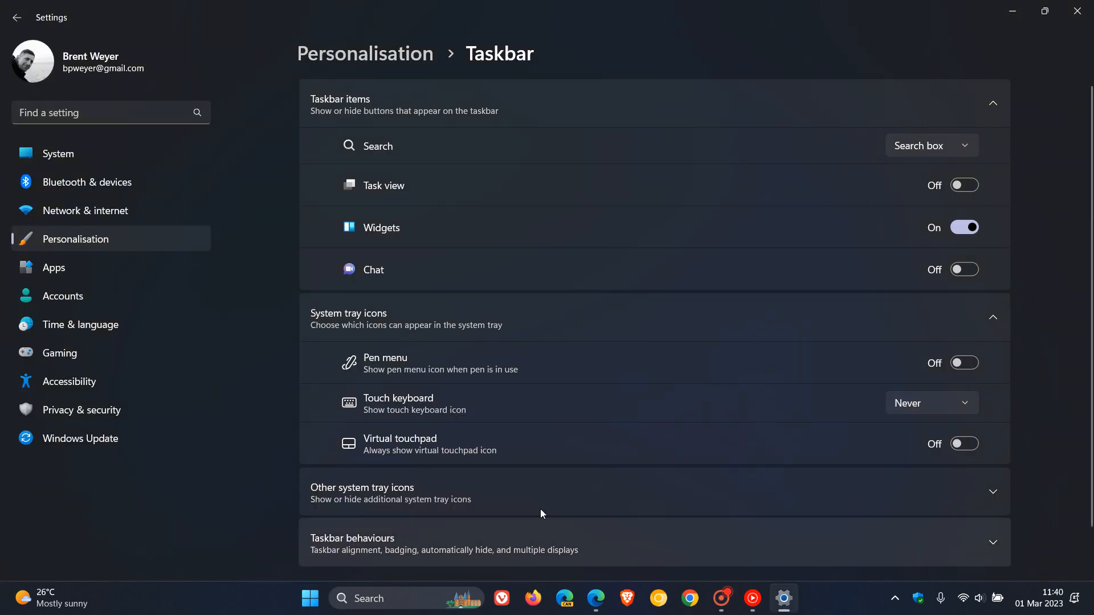
- View the Windows Update history list, then minimize Settings to reveal the desktop
{"action": "left_click", "coordinate": [80, 439]}
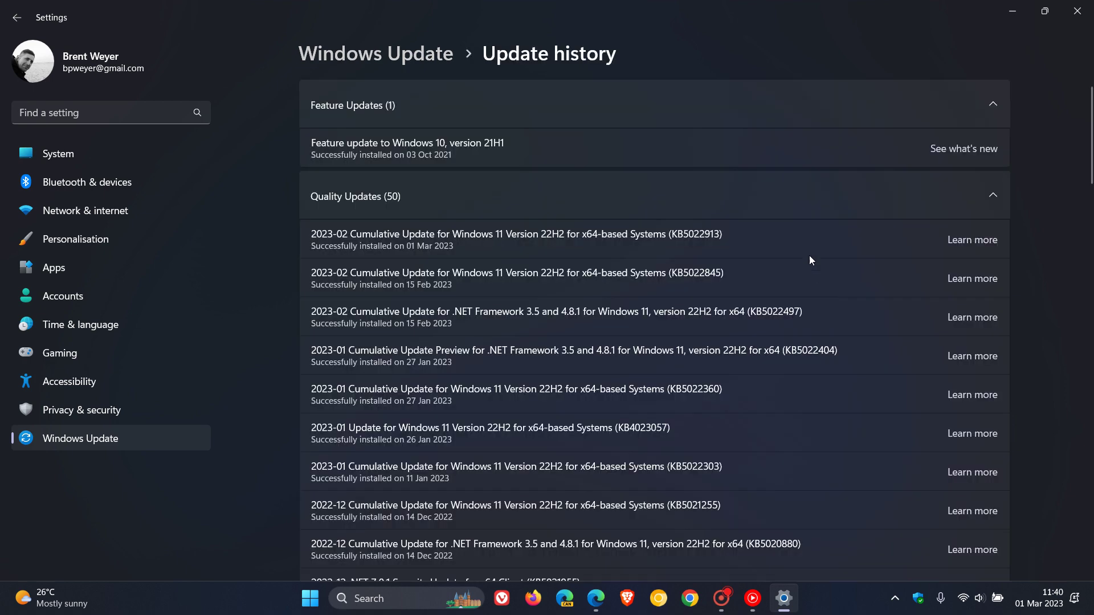
{"action": "mouse_move", "coordinate": [667, 248]}
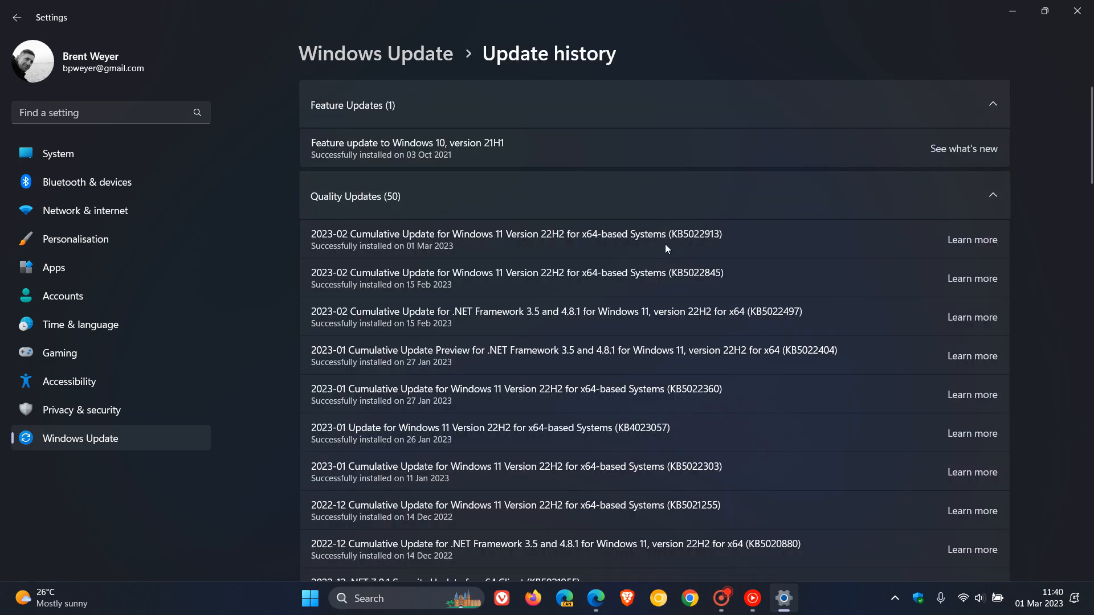
{"action": "mouse_move", "coordinate": [747, 250]}
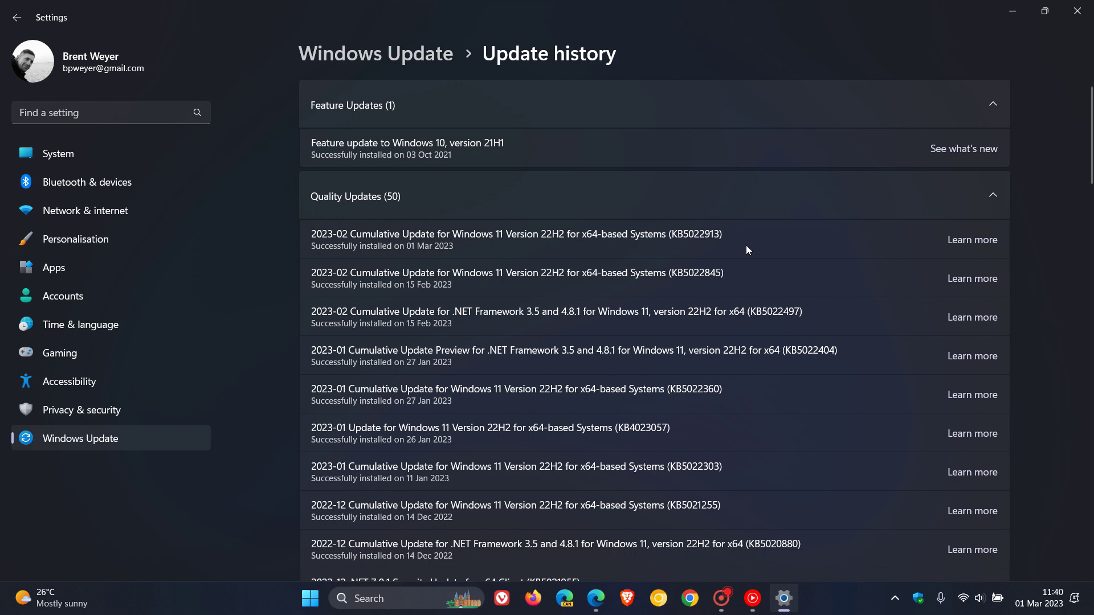
{"action": "left_click", "coordinate": [1075, 11]}
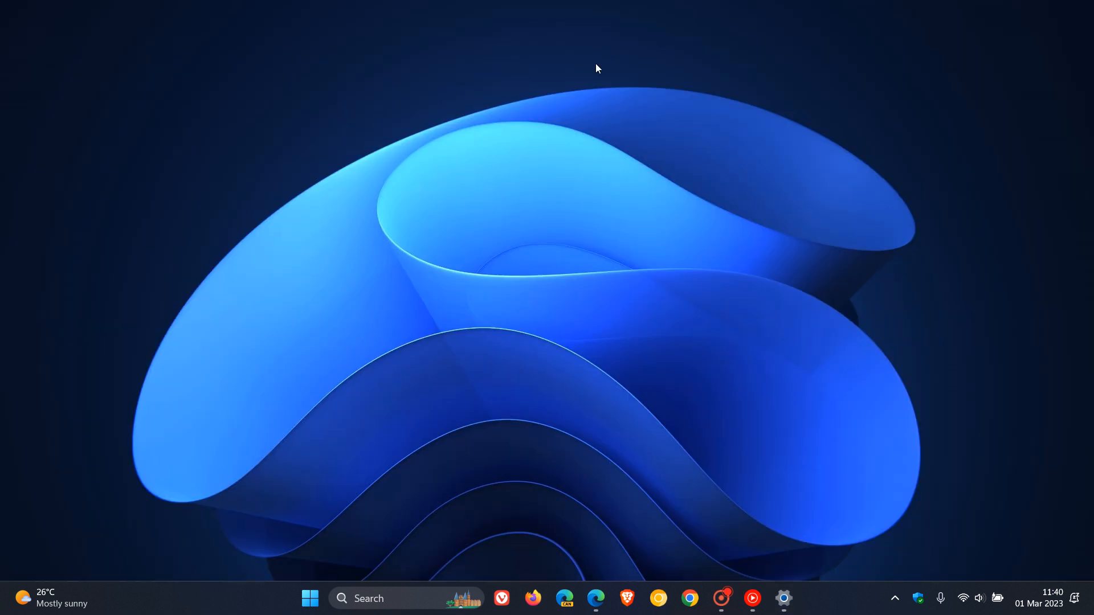
{"action": "mouse_move", "coordinate": [691, 255]}
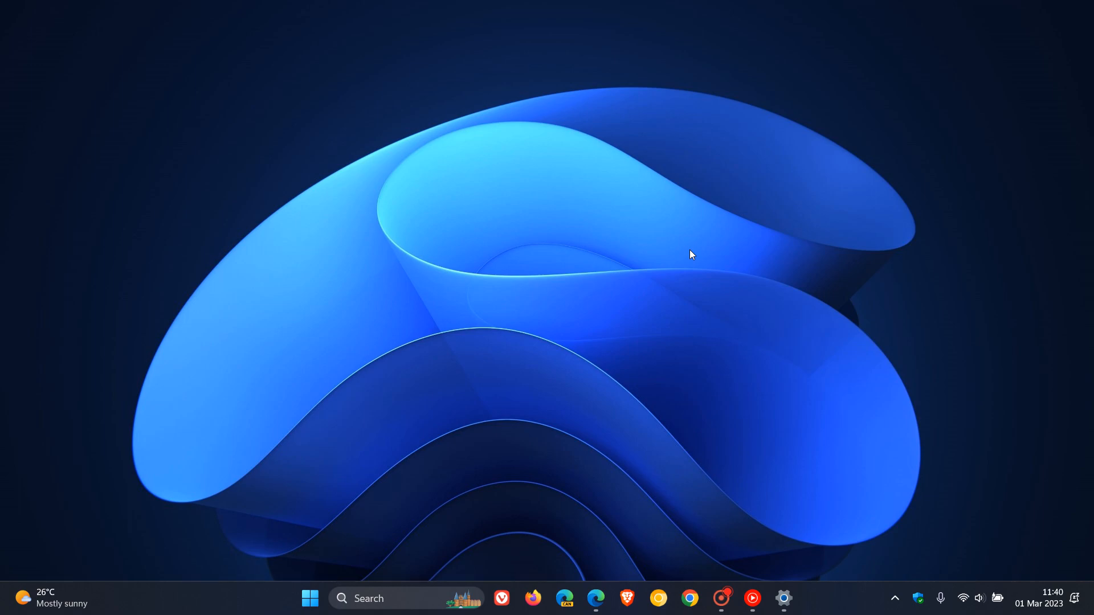